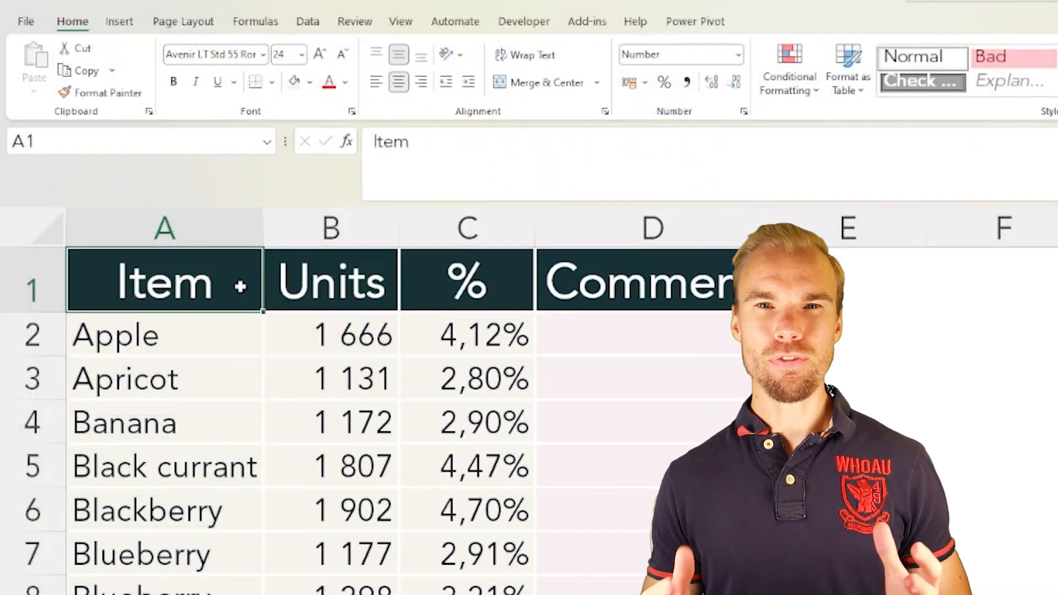
Look over the Item, Units, % and Comment columns and the percentage formula in C5
click(164, 228)
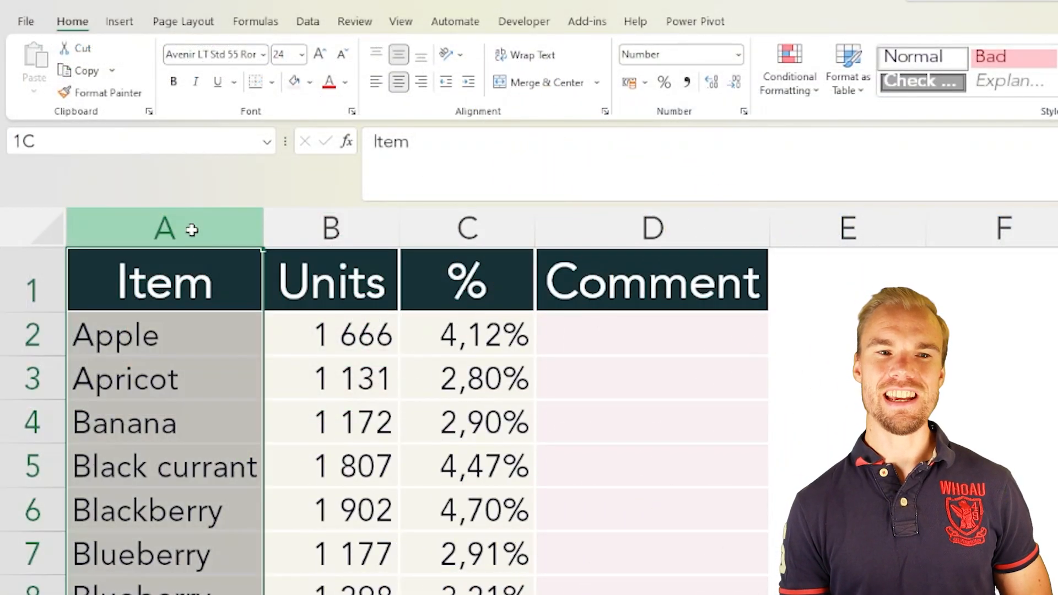
click(651, 227)
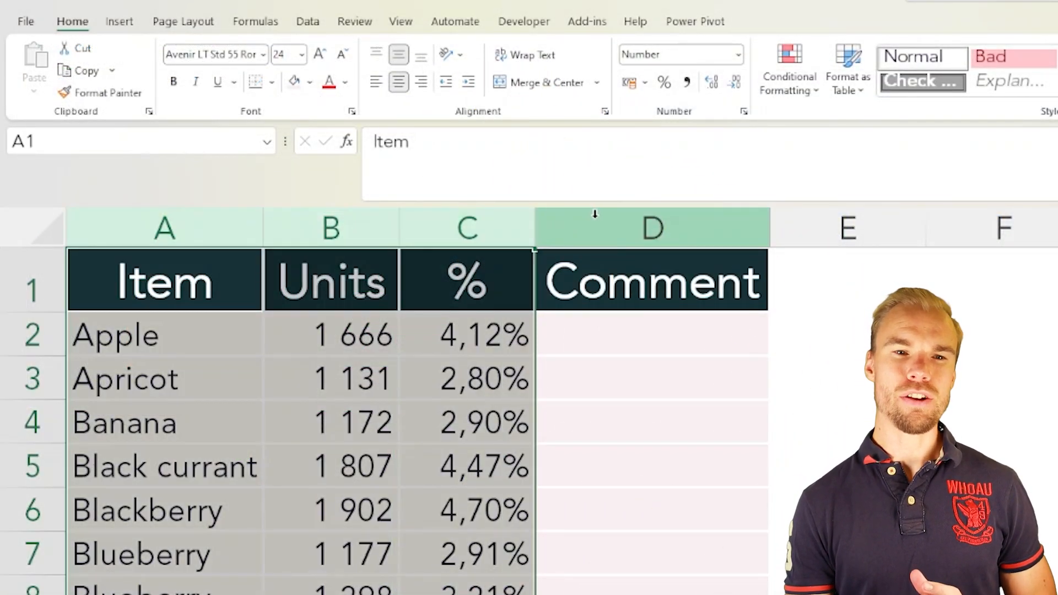
click(651, 281)
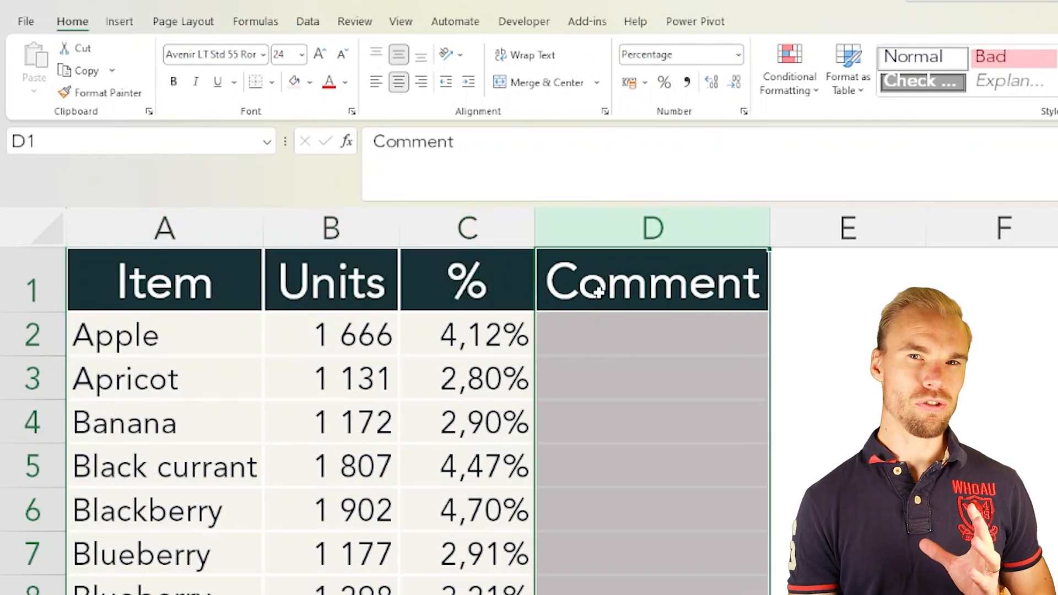
click(651, 335)
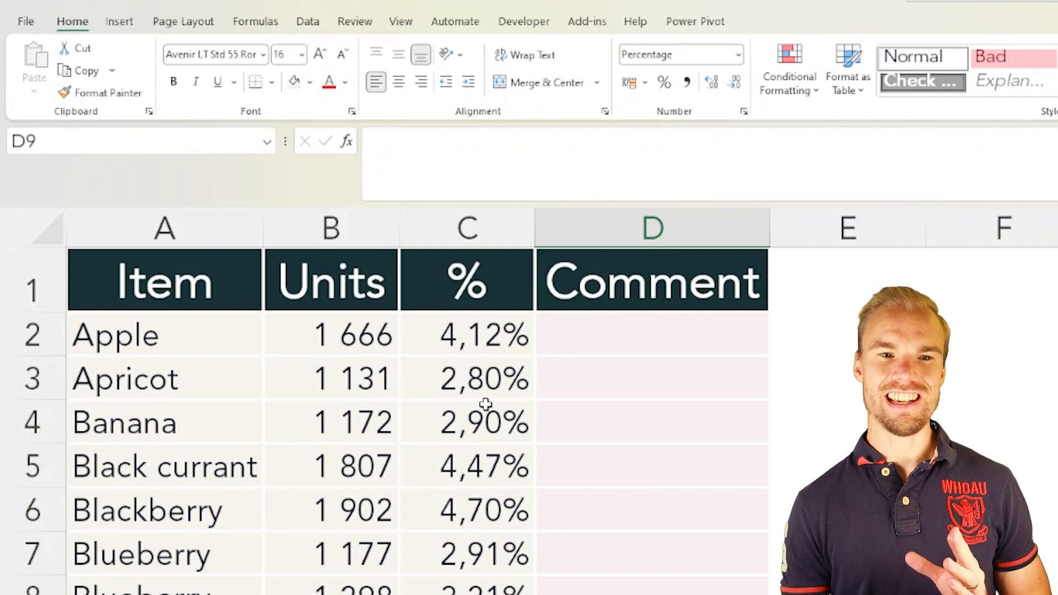
click(466, 465)
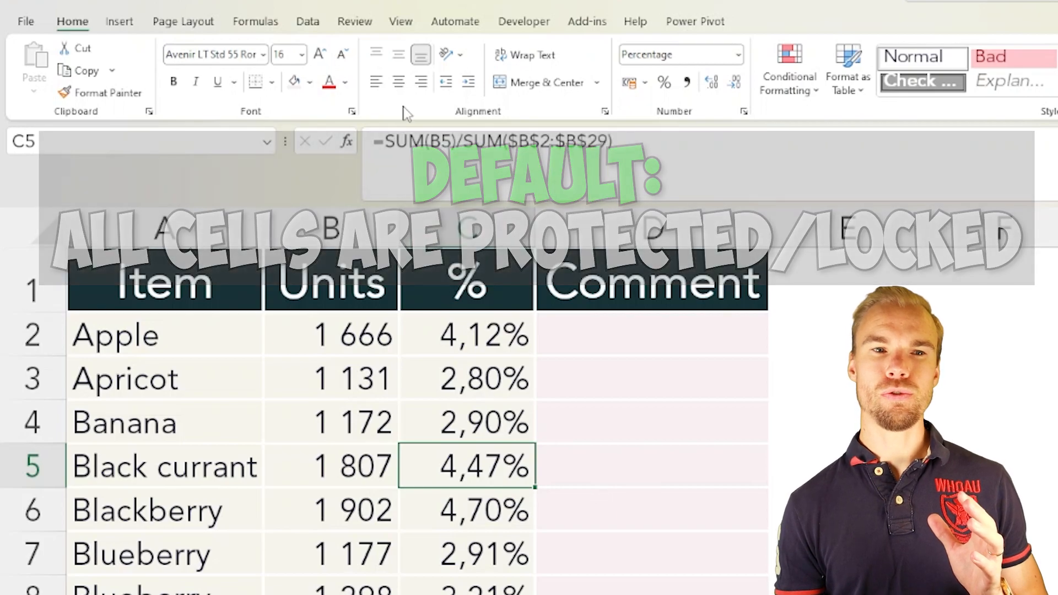
Review the Protect Sheet options from the Review ribbon without applying protection
click(354, 21)
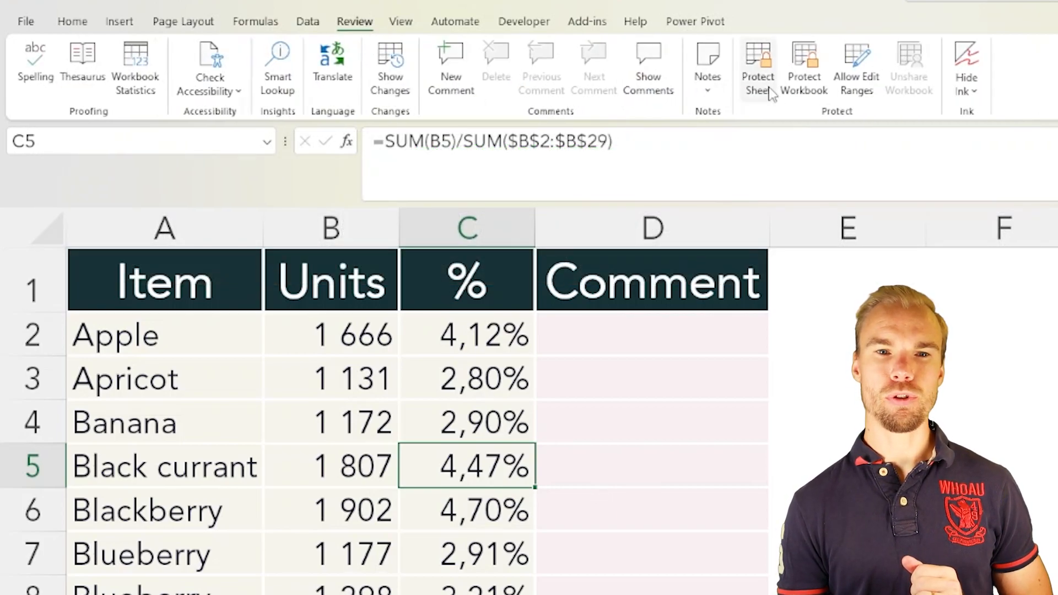
click(757, 67)
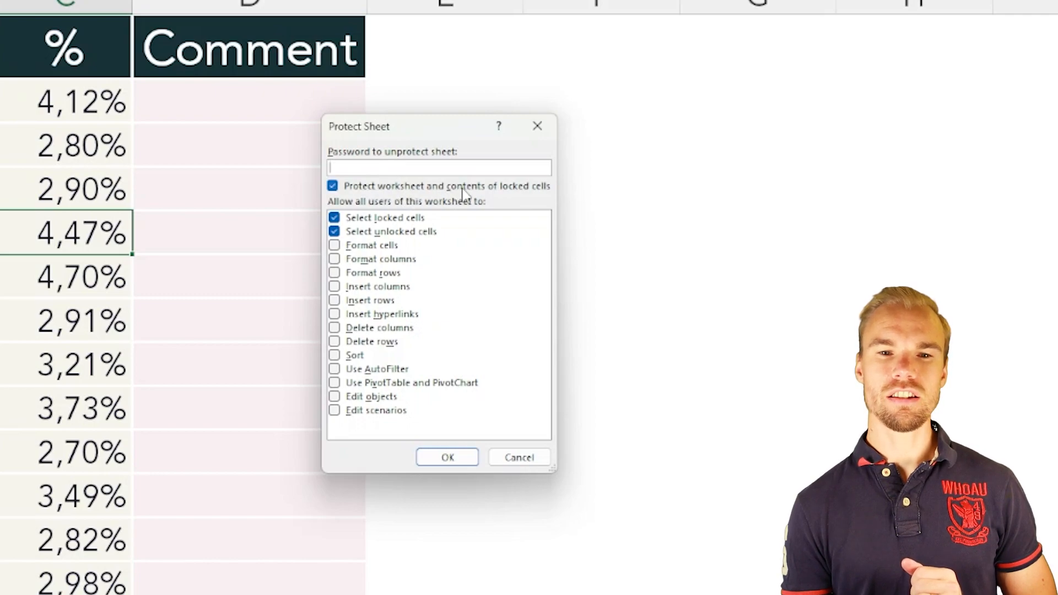
mouse_move(505, 194)
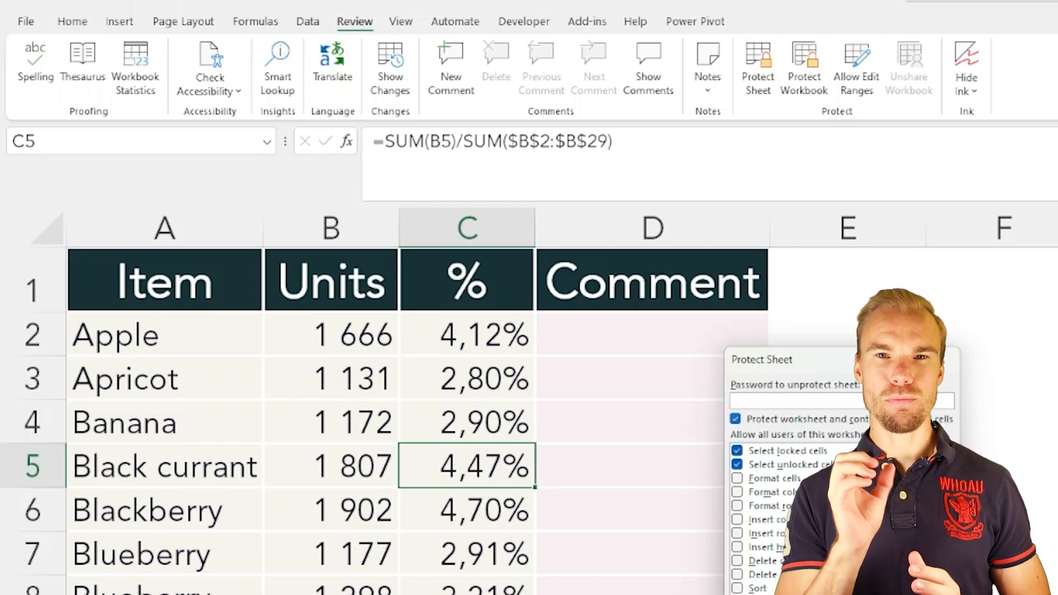
Select the Comment cells in column D starting from D2
click(651, 335)
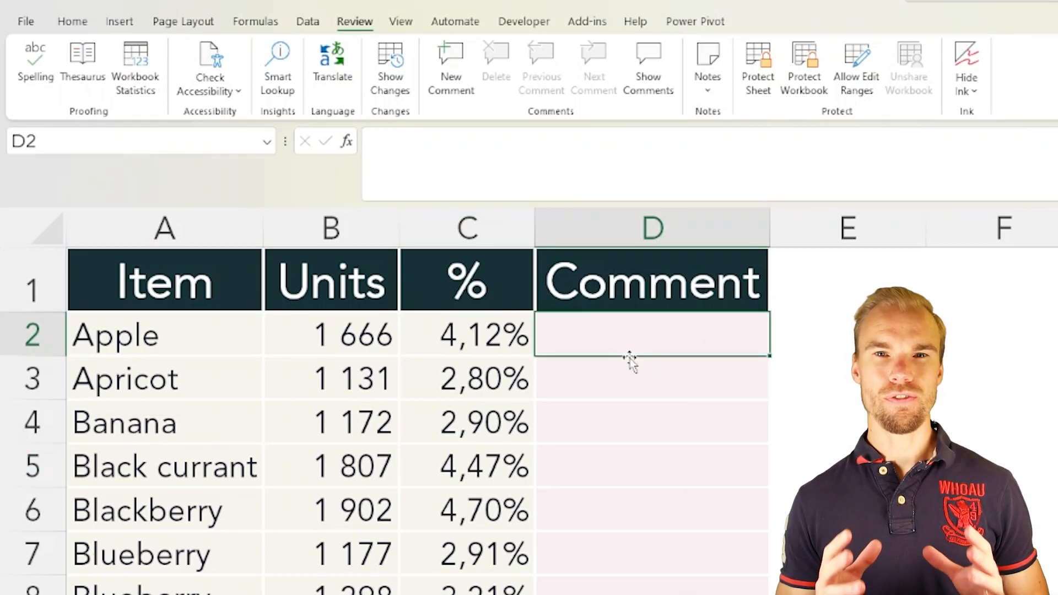
click(651, 229)
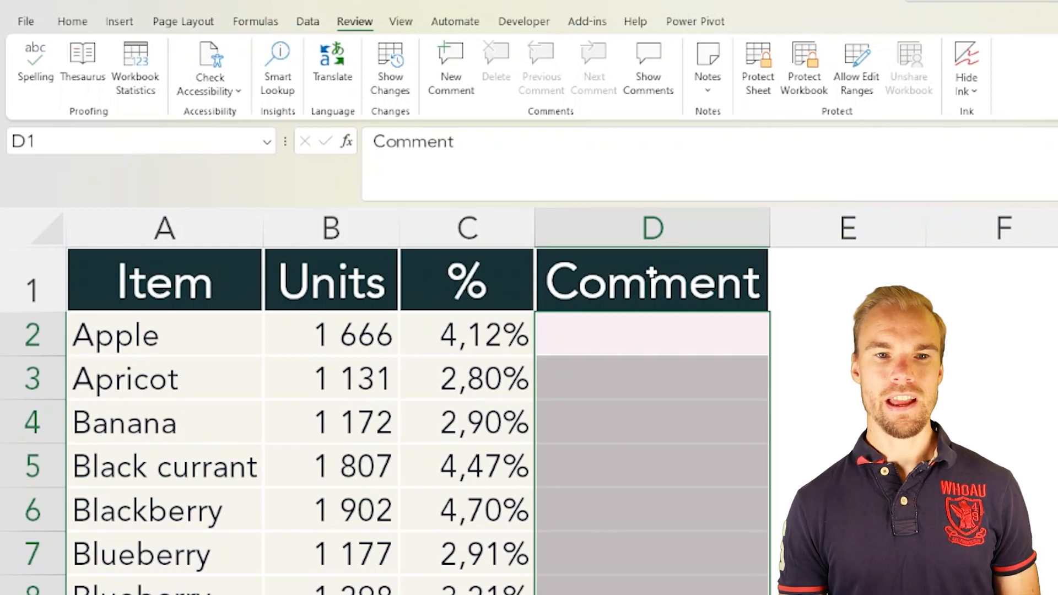
Uncheck Locked for the Comment cells in Format Cells > Protection and confirm
right_click(651, 333)
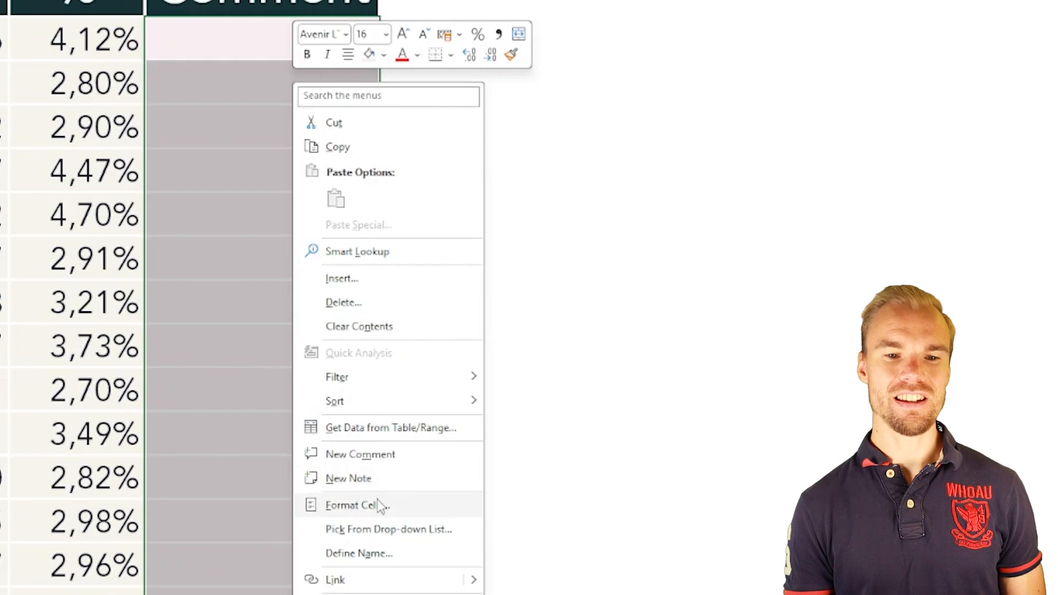
click(350, 505)
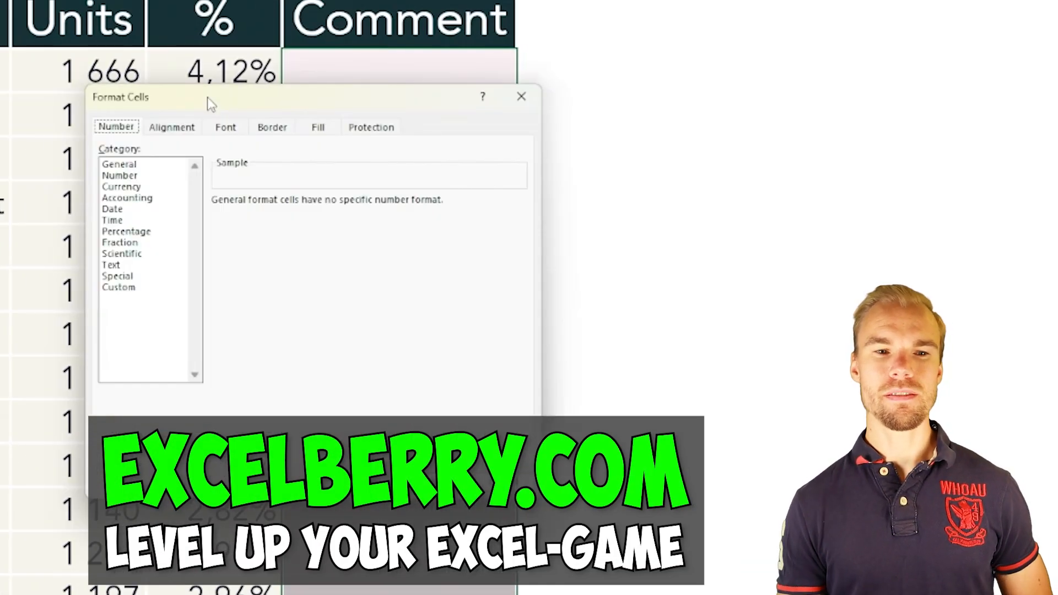
click(224, 126)
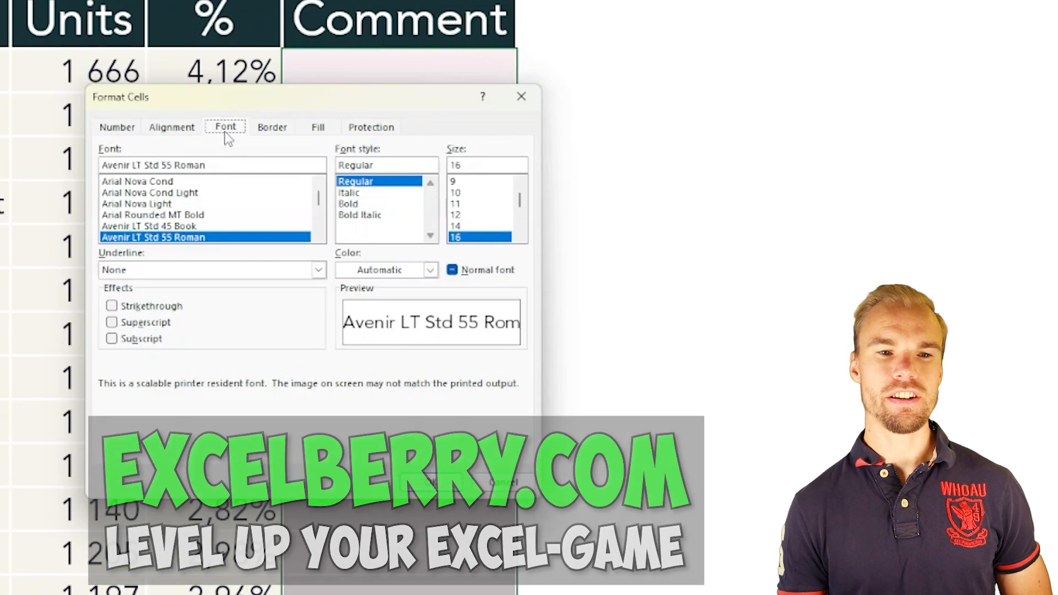
click(370, 127)
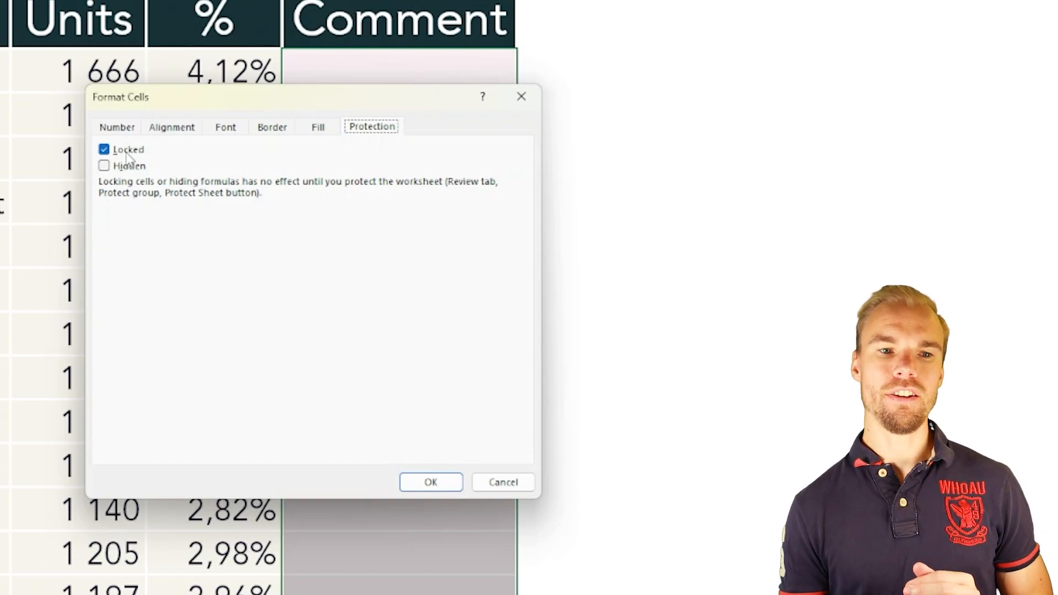
click(103, 149)
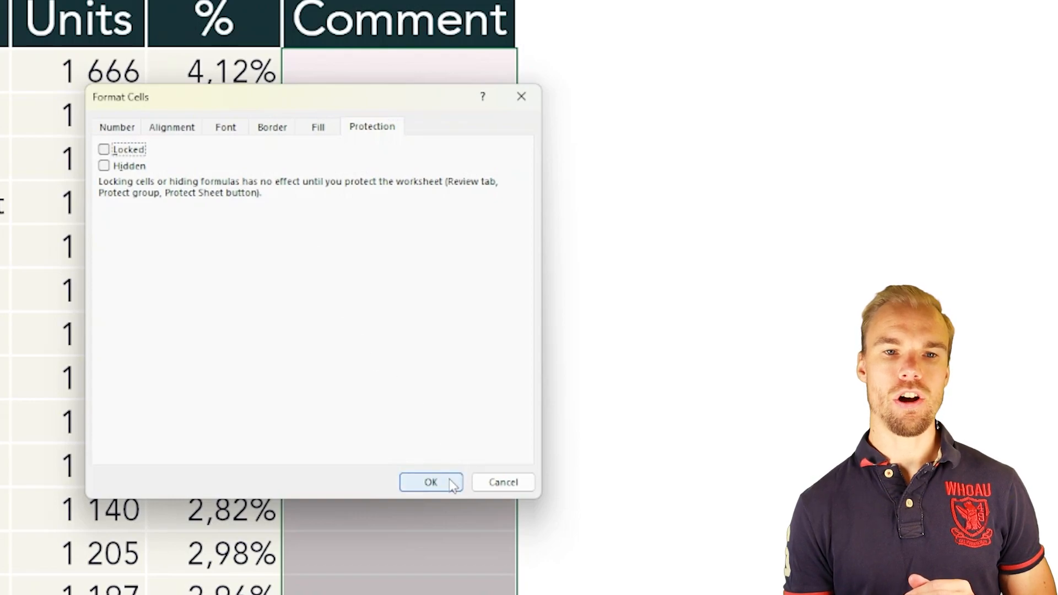
click(431, 482)
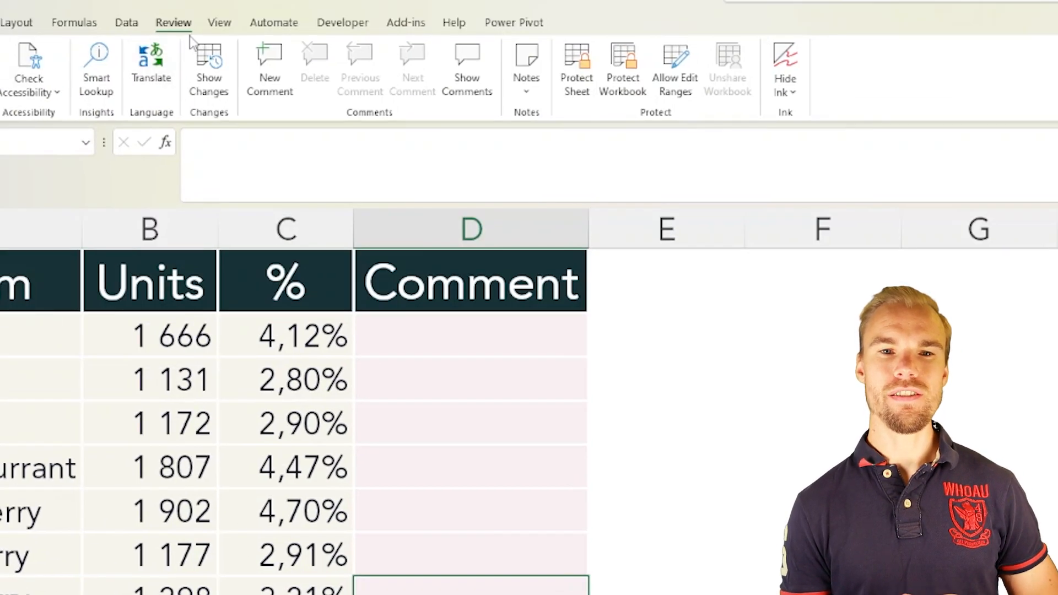
Protect the sheet, see a % cell refuse edits, and enter 'asdasda' in a Comment cell
click(575, 67)
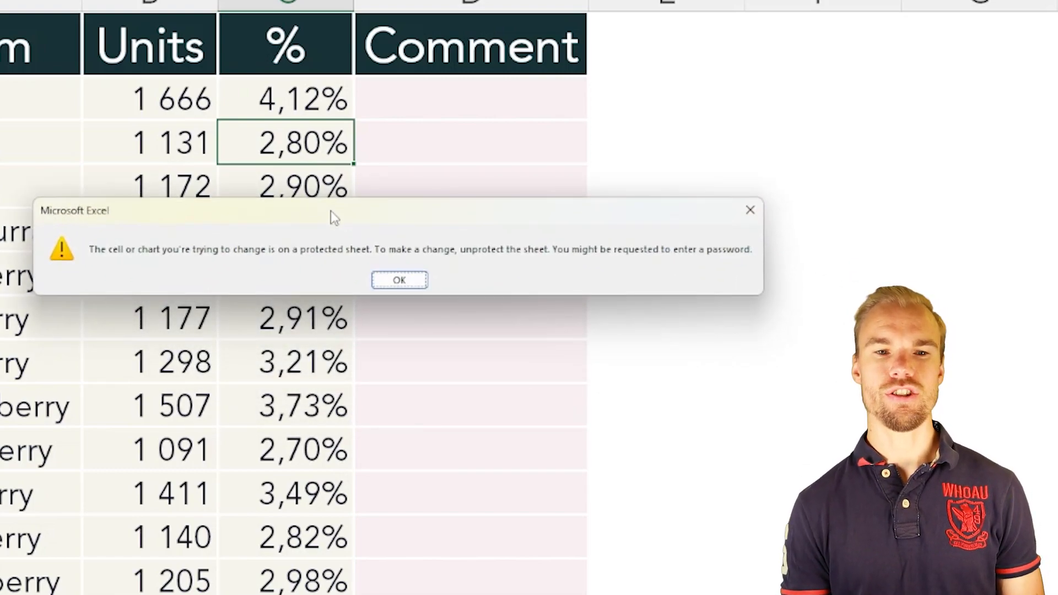
click(399, 279)
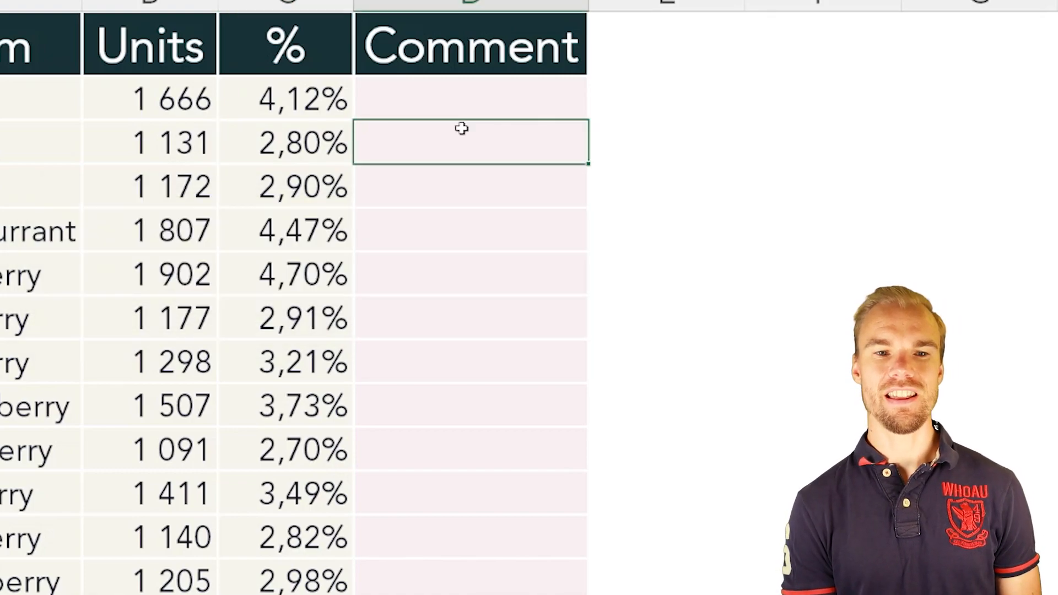
text(asdasda)
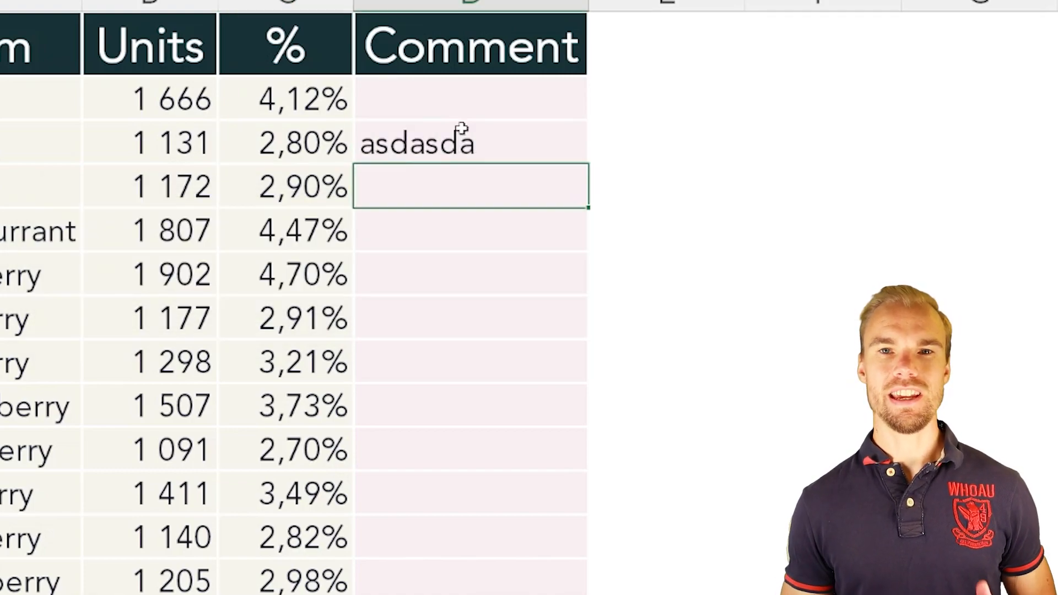